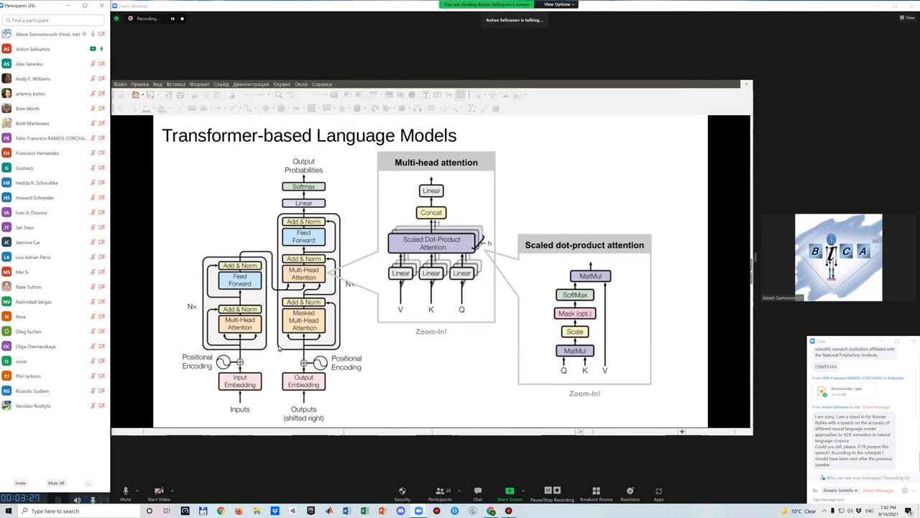
pyautogui.moveTo(276, 350)
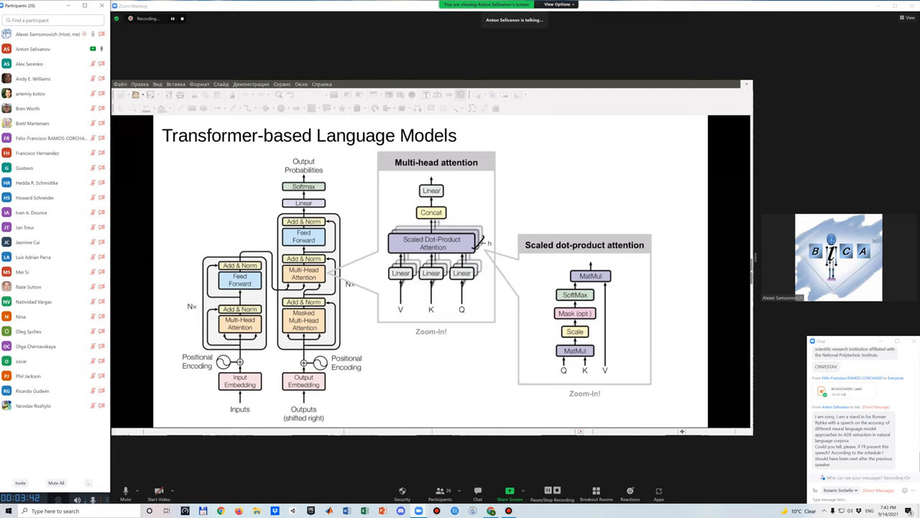
pyautogui.moveTo(352, 196)
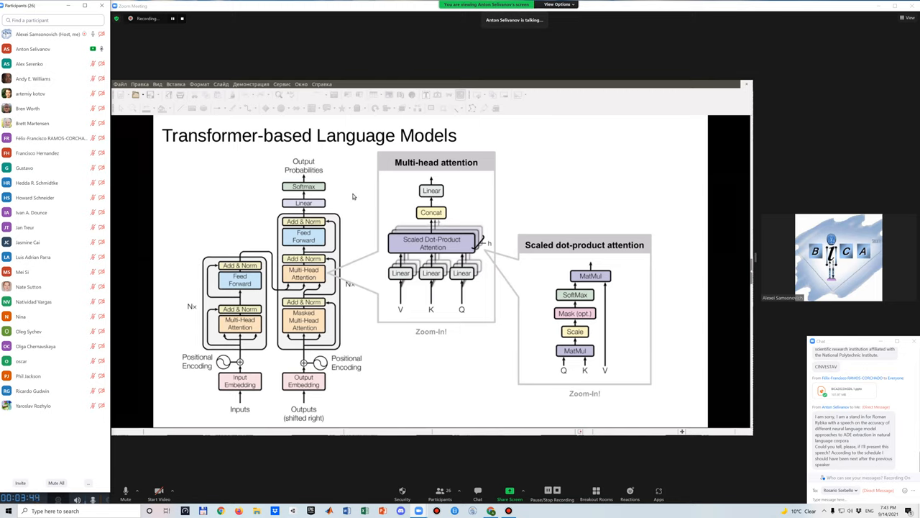
pyautogui.moveTo(324, 218)
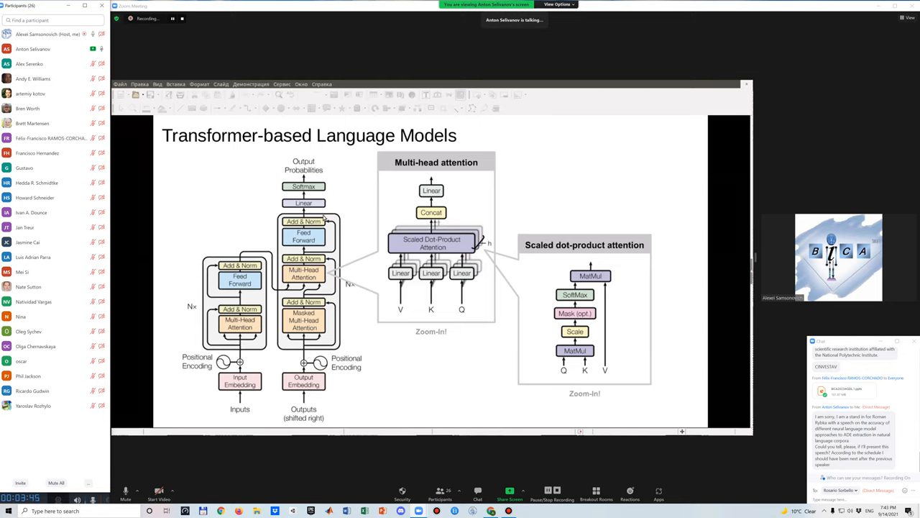
pyautogui.moveTo(364, 230)
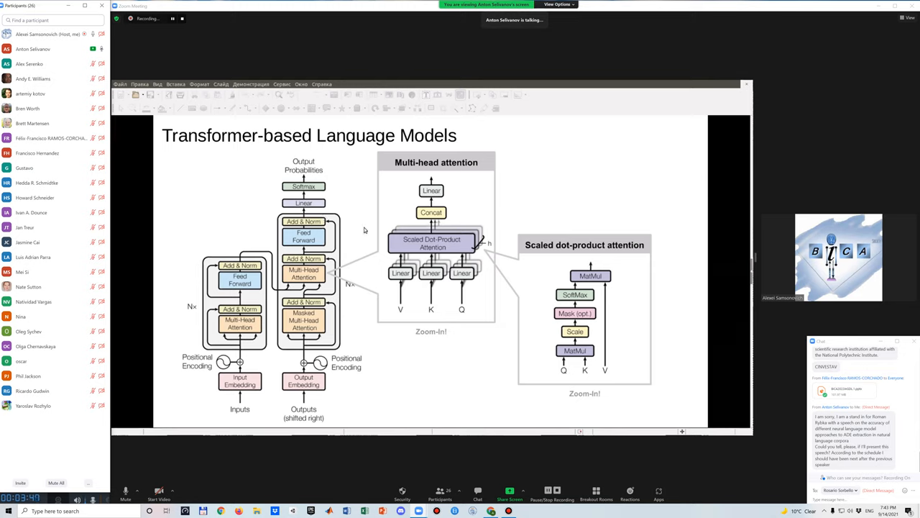
pyautogui.moveTo(371, 406)
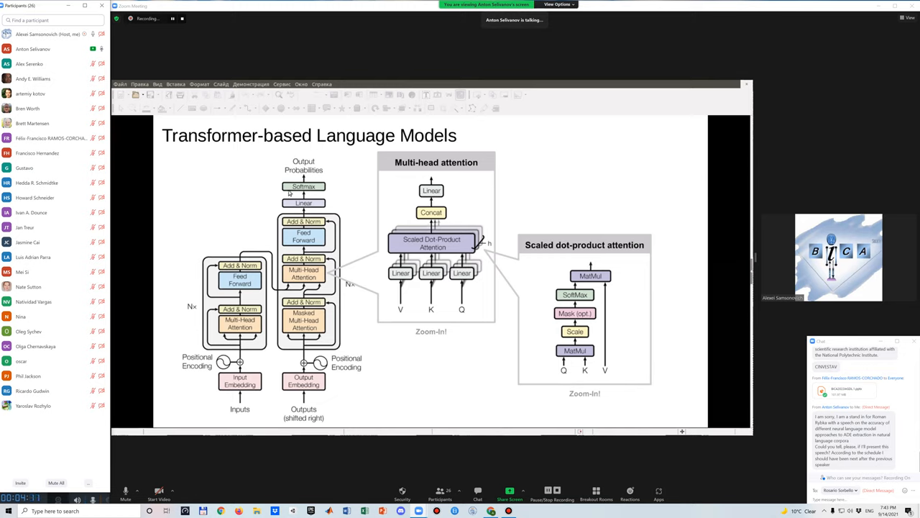
pyautogui.moveTo(374, 287)
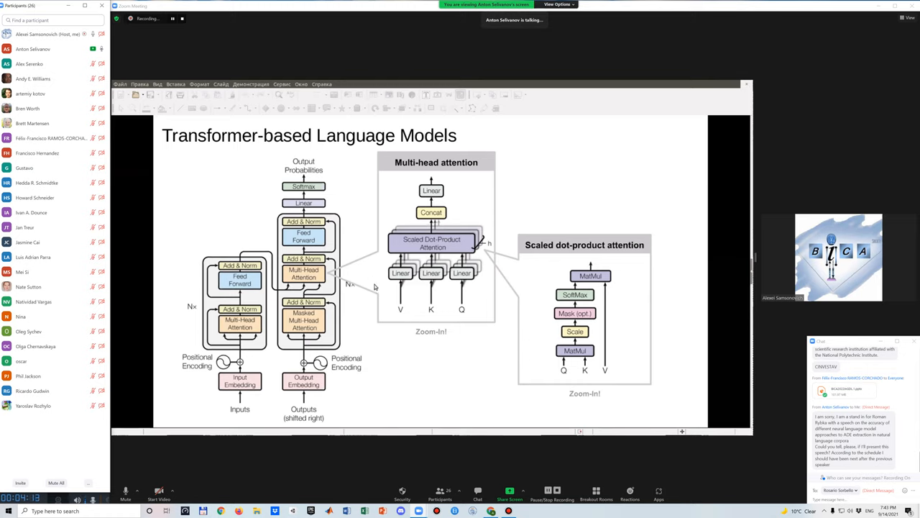
pyautogui.moveTo(342, 211)
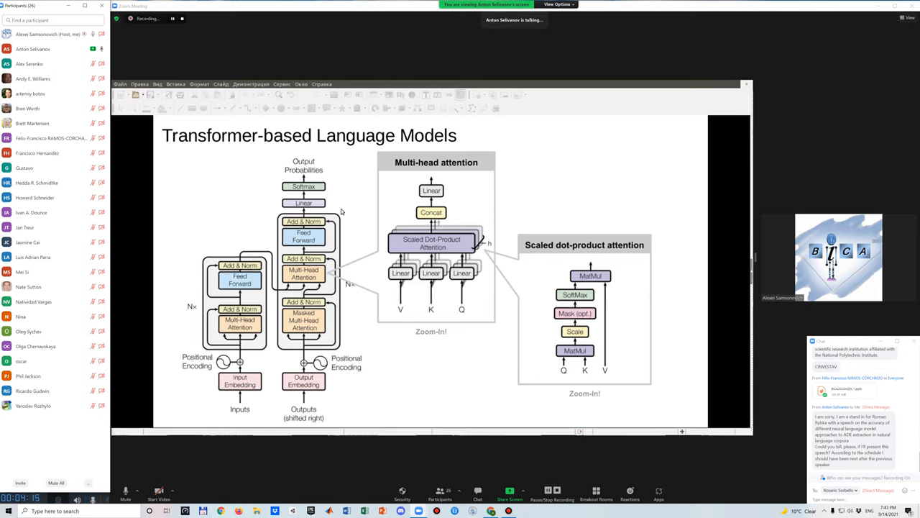
pyautogui.moveTo(341, 174)
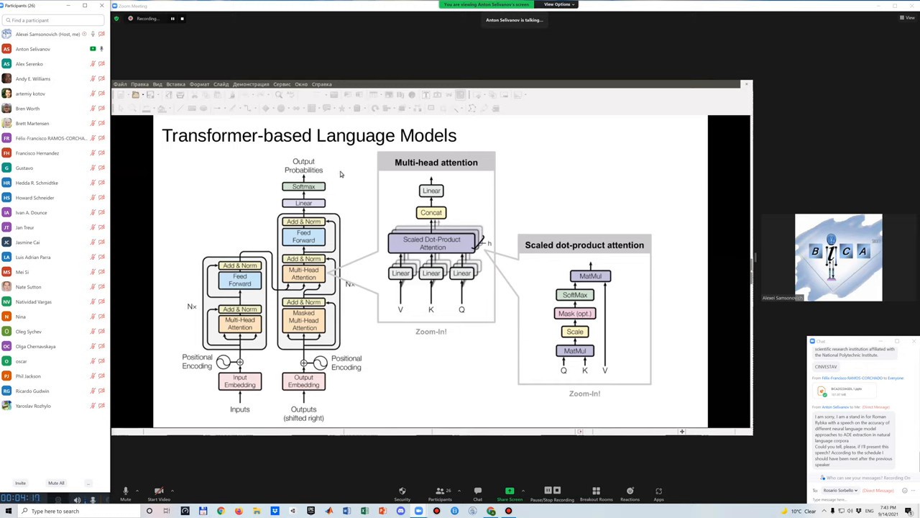
pyautogui.moveTo(373, 288)
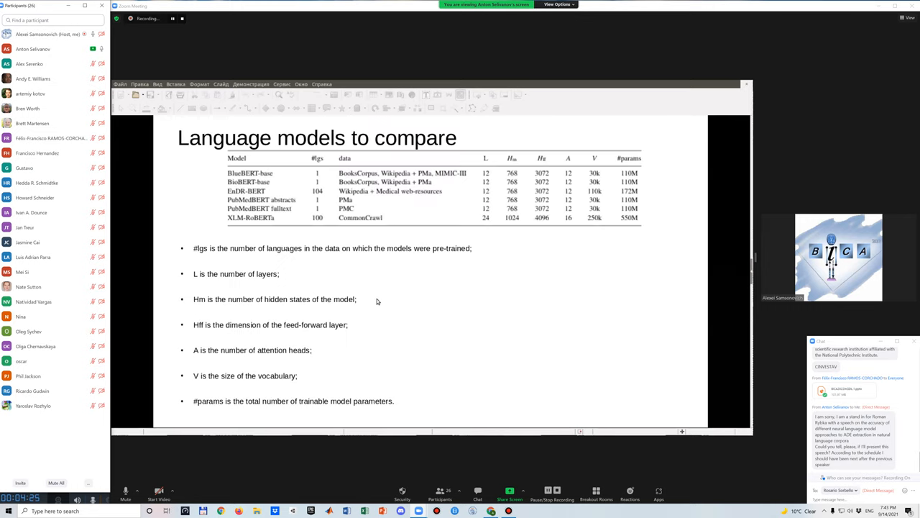
pyautogui.moveTo(470, 164)
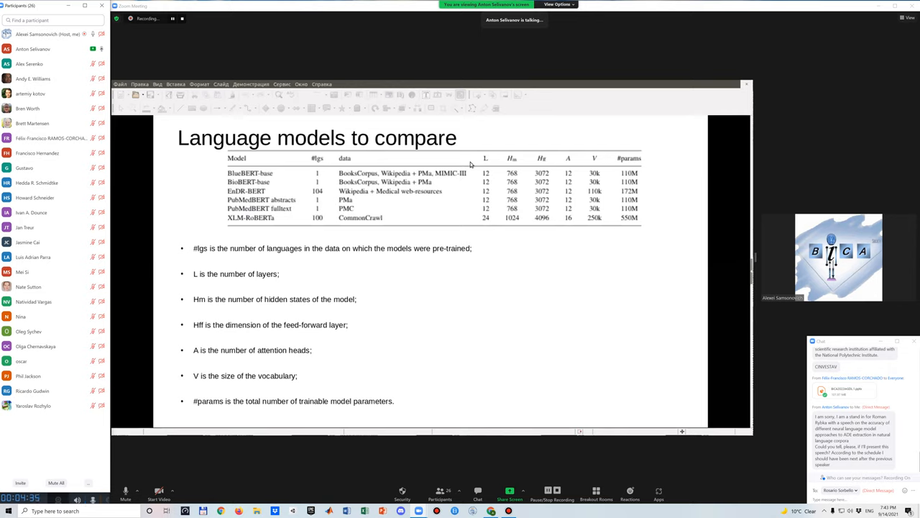
pyautogui.moveTo(495, 139)
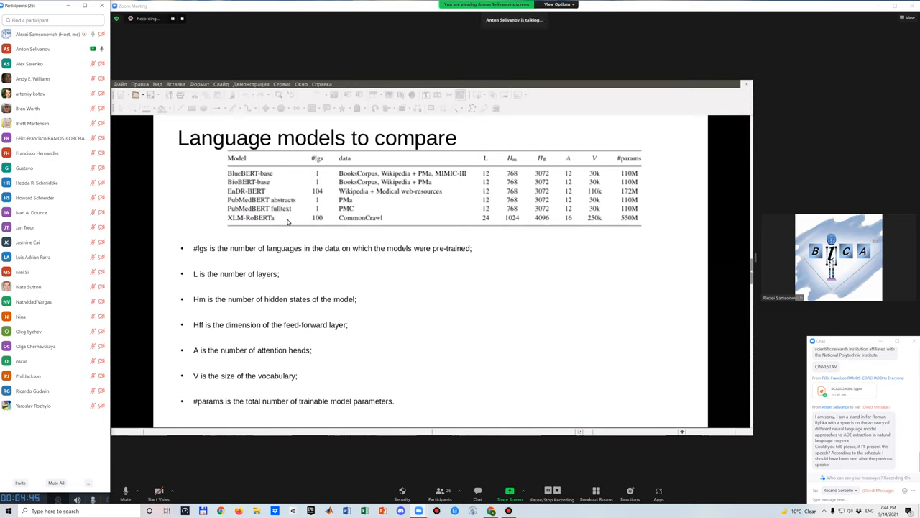
pyautogui.moveTo(296, 193)
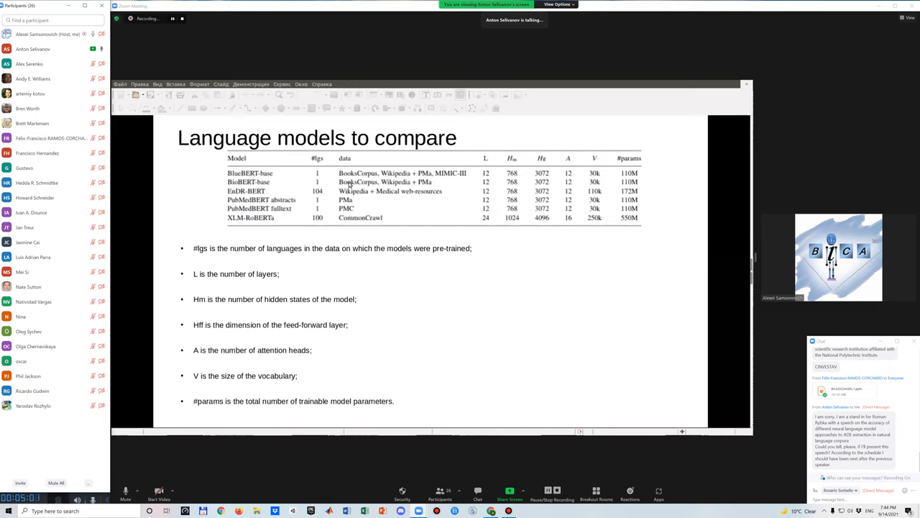
pyautogui.moveTo(609, 217)
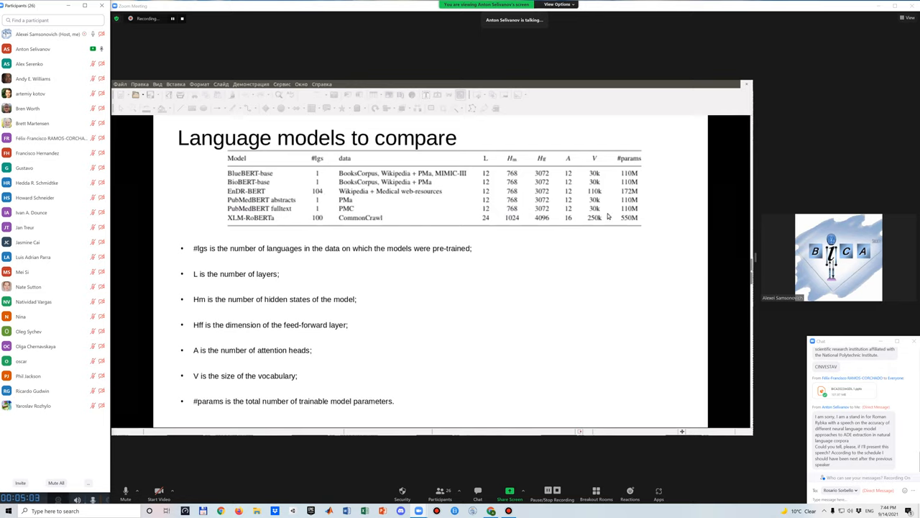
pyautogui.moveTo(608, 193)
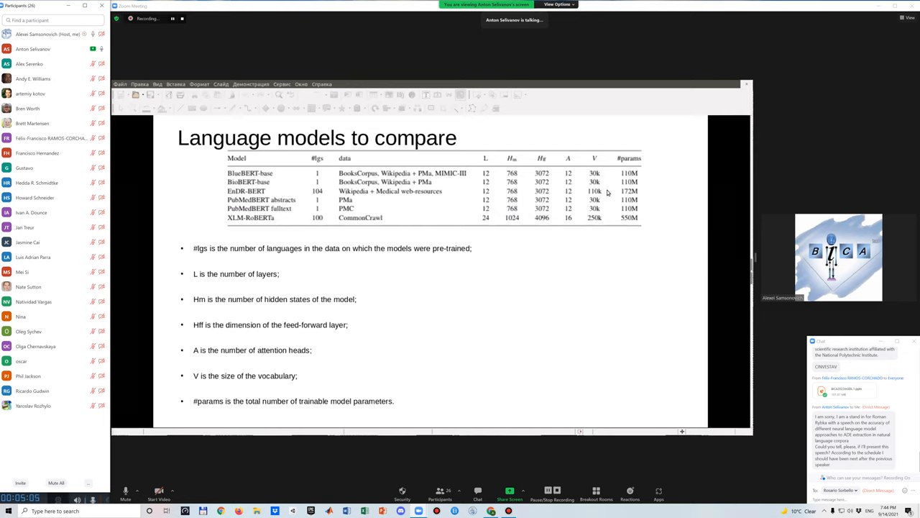
pyautogui.moveTo(443, 277)
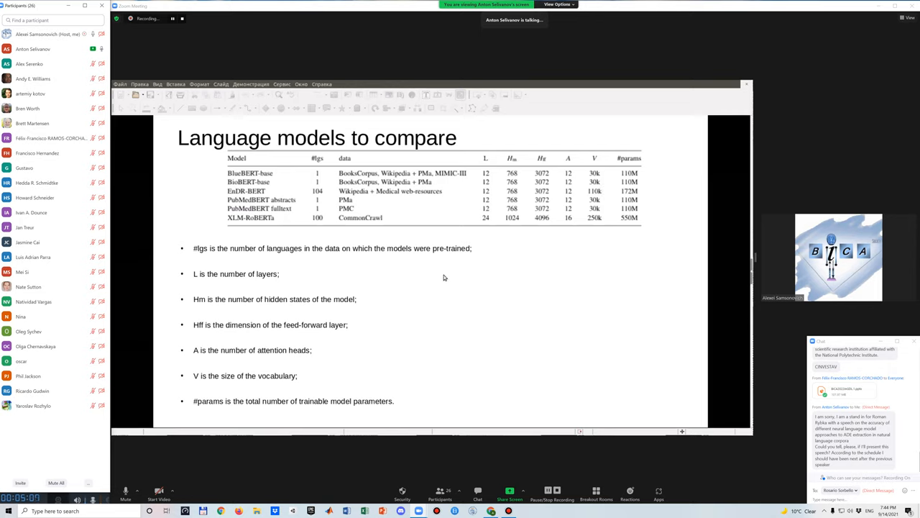
pyautogui.moveTo(444, 276)
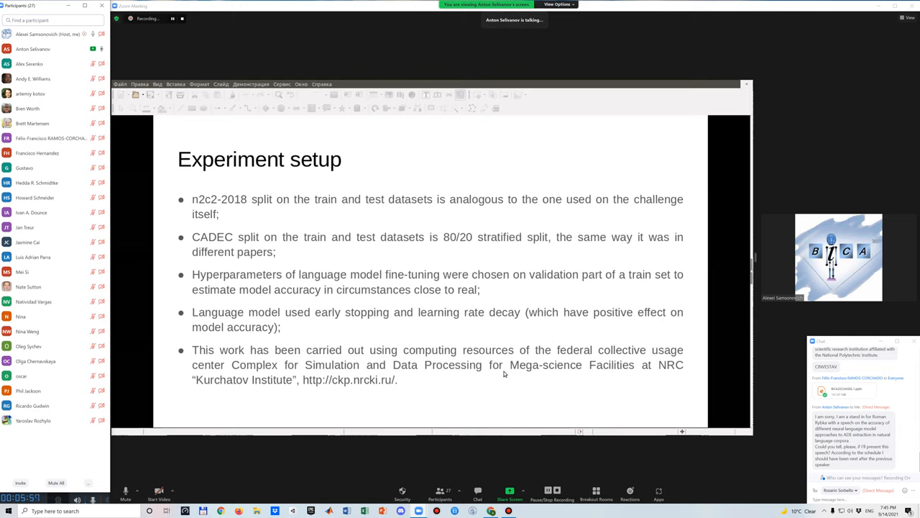
pyautogui.moveTo(553, 343)
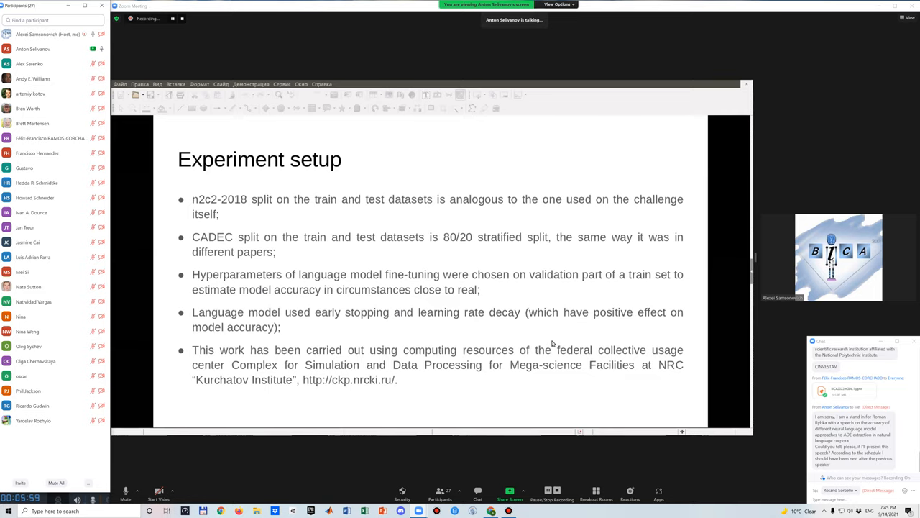
pyautogui.moveTo(571, 329)
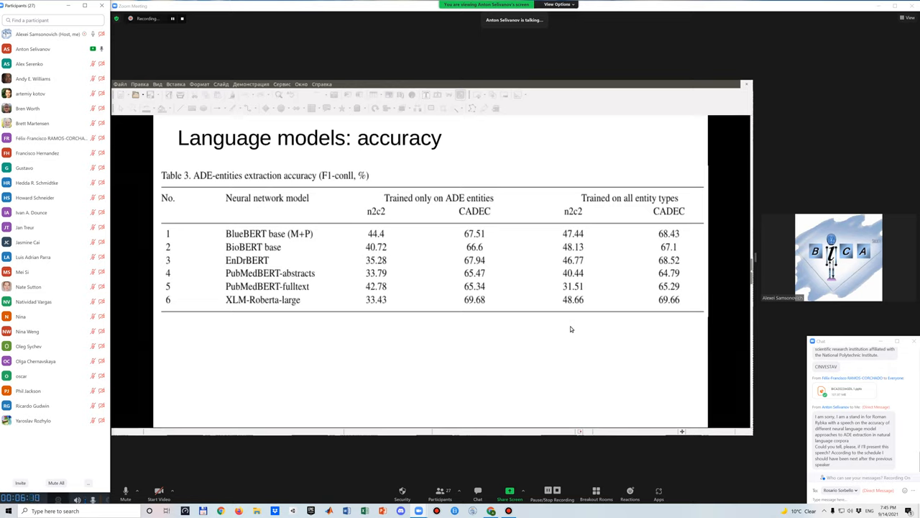
pyautogui.moveTo(475, 335)
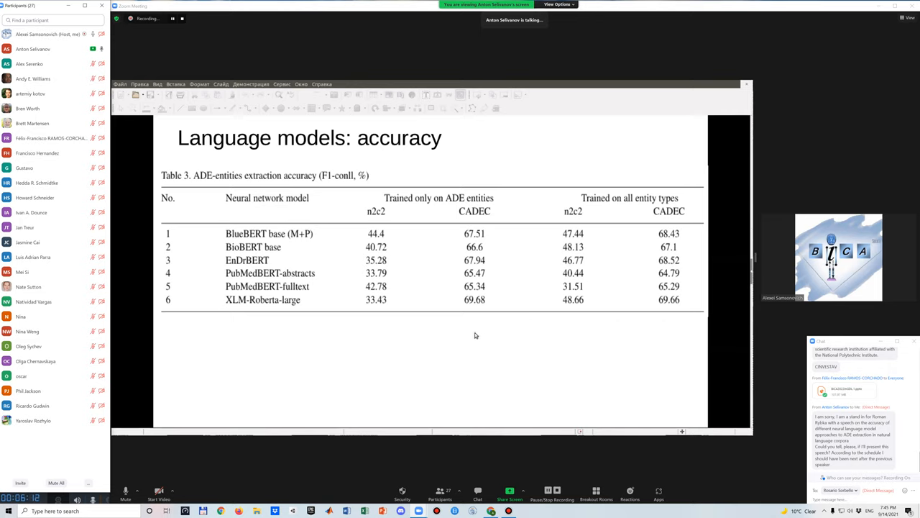
pyautogui.moveTo(407, 312)
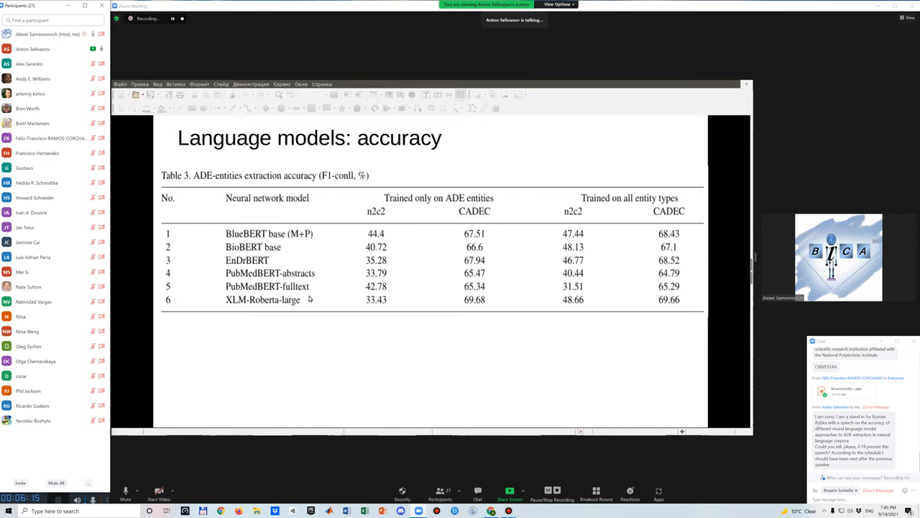
pyautogui.moveTo(325, 283)
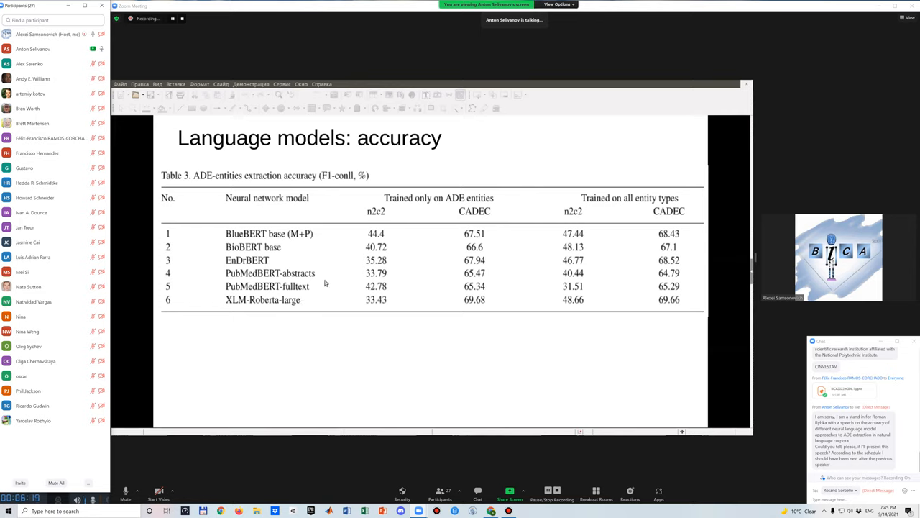
pyautogui.moveTo(225, 307)
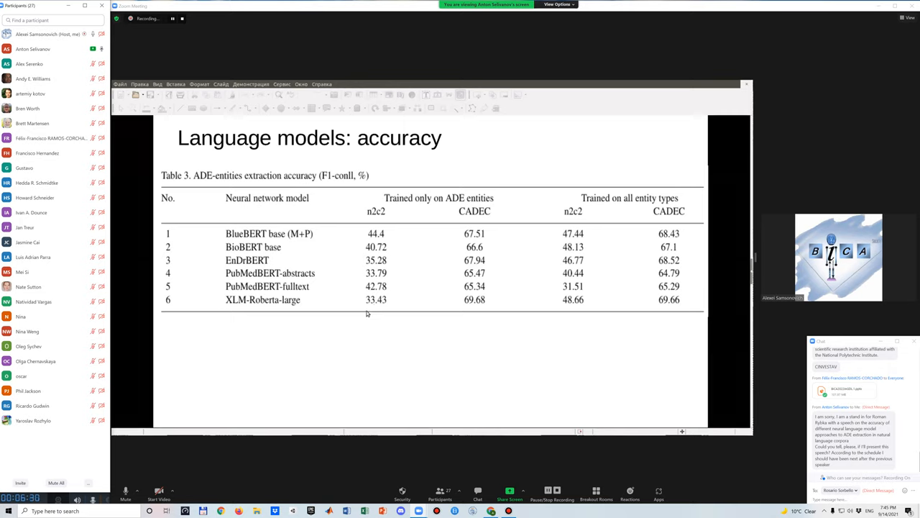
pyautogui.moveTo(424, 291)
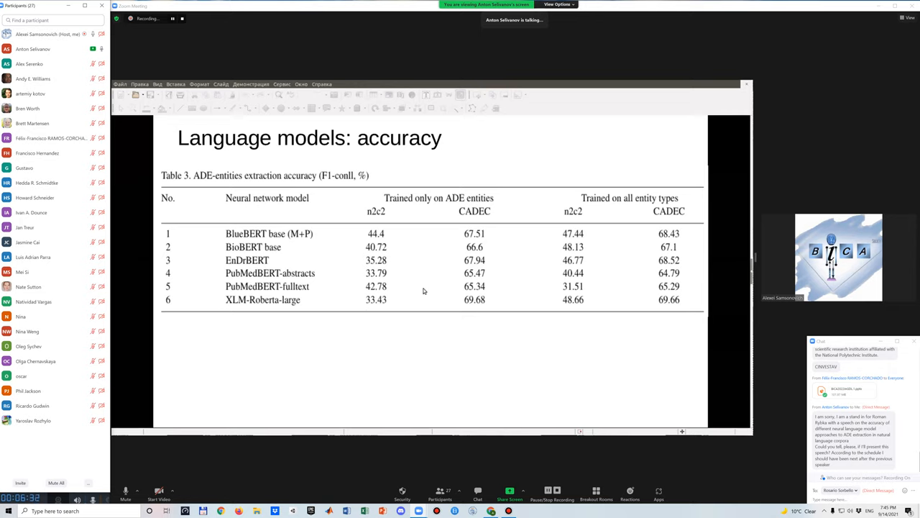
pyautogui.moveTo(403, 299)
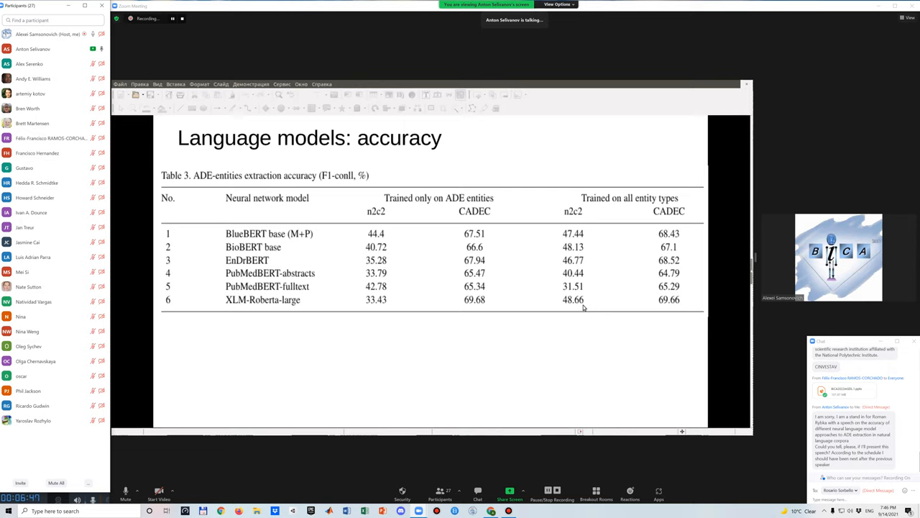
pyautogui.moveTo(494, 217)
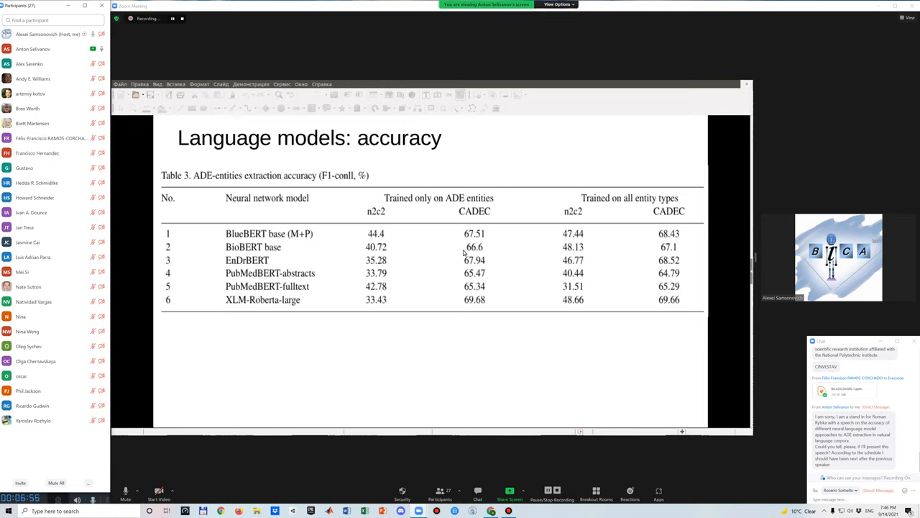
pyautogui.moveTo(470, 295)
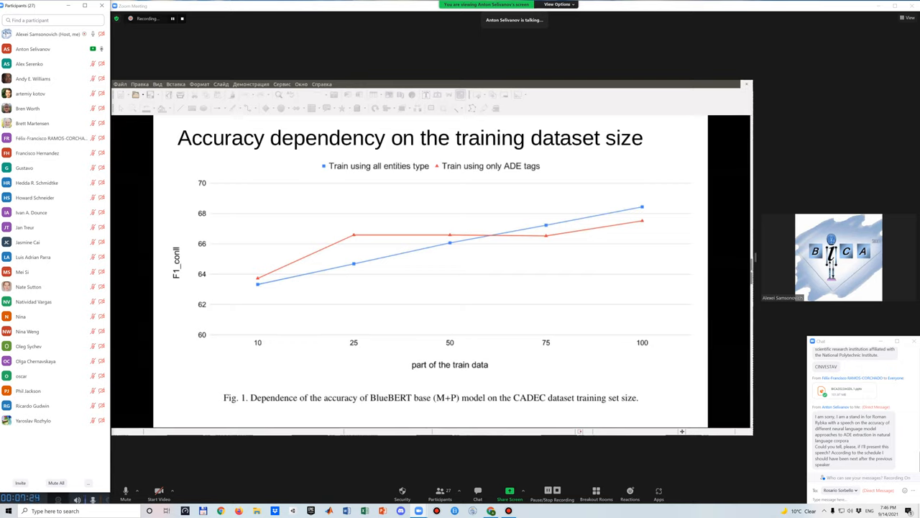
pyautogui.moveTo(630, 222)
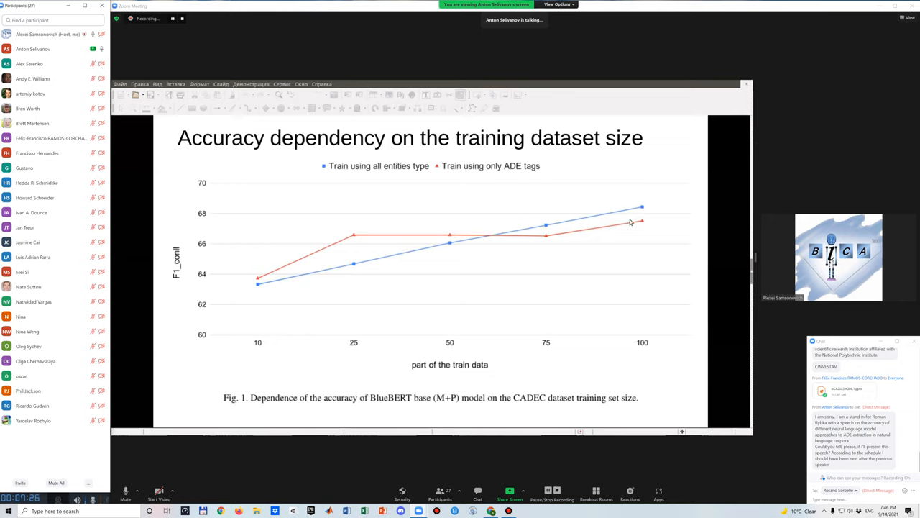
pyautogui.moveTo(649, 216)
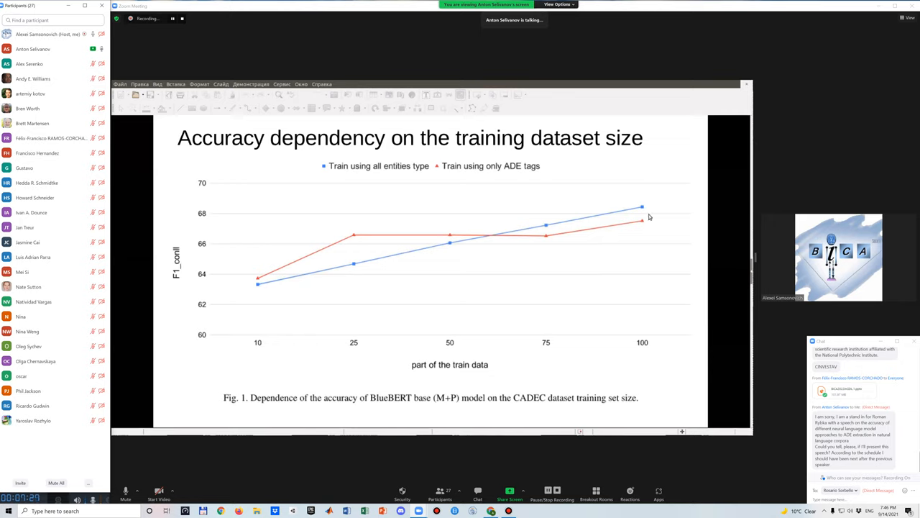
pyautogui.moveTo(633, 203)
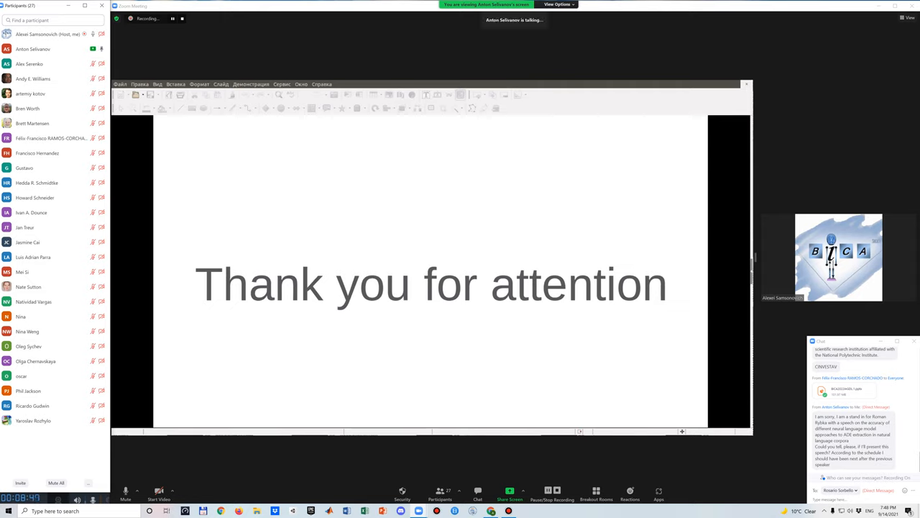
pyautogui.moveTo(688, 302)
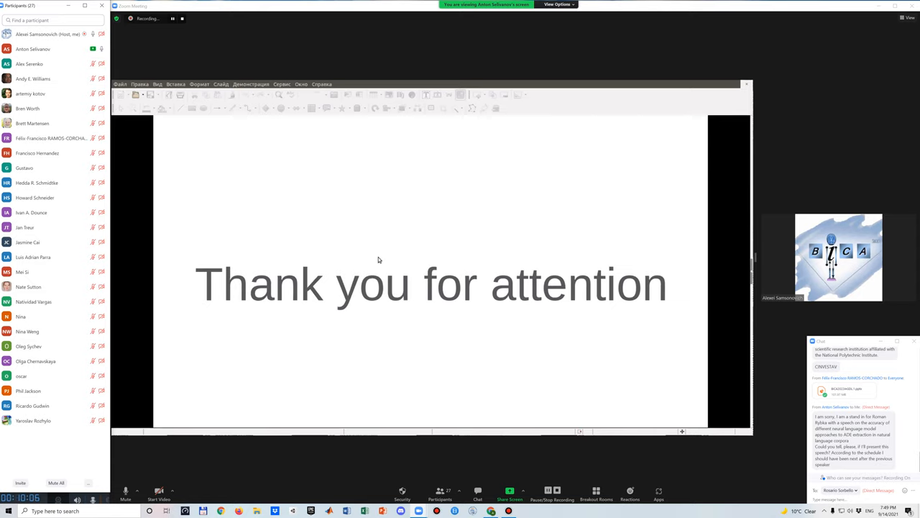
pyautogui.moveTo(408, 205)
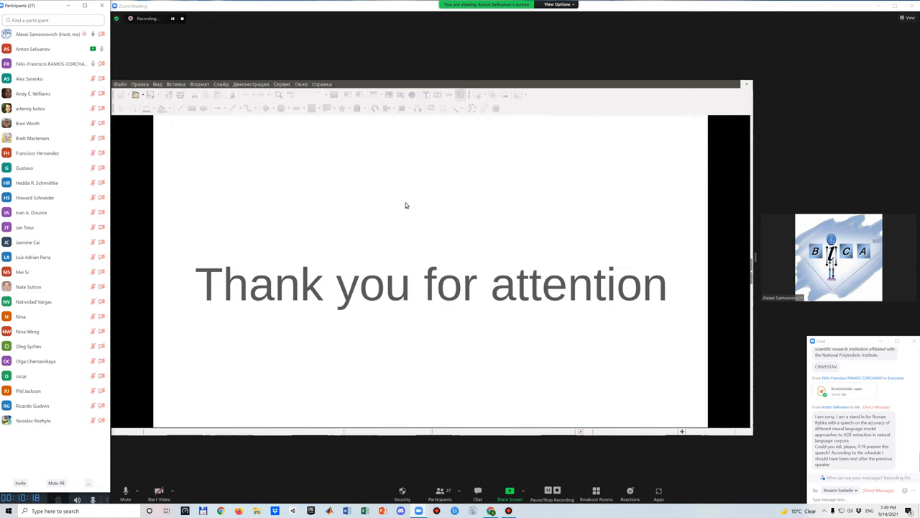
pyautogui.moveTo(297, 356)
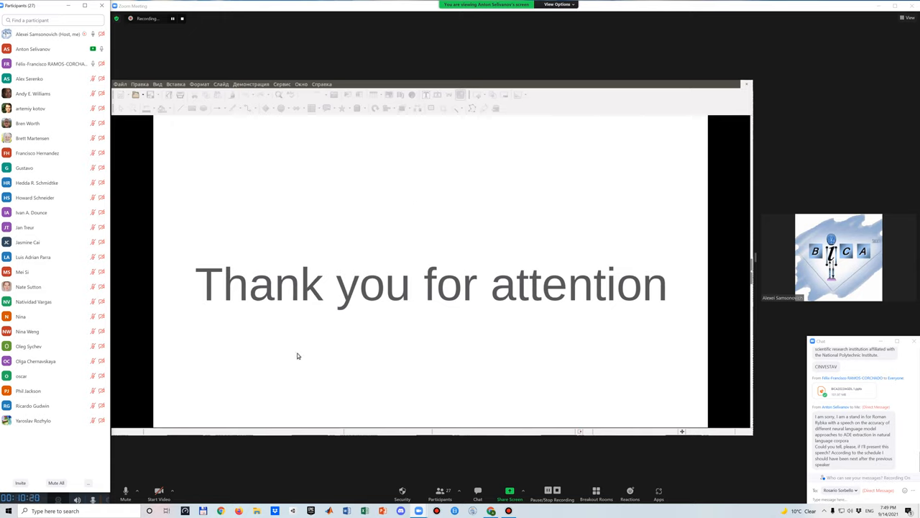
pyautogui.moveTo(445, 173)
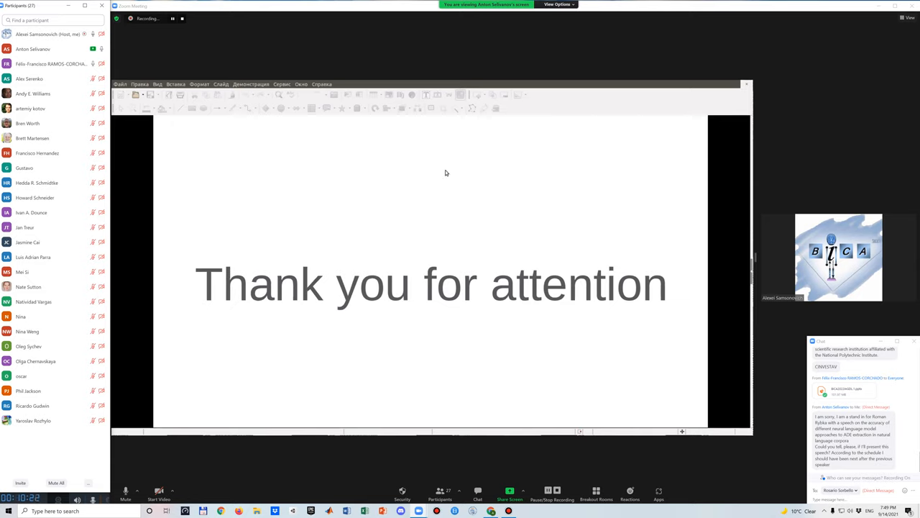